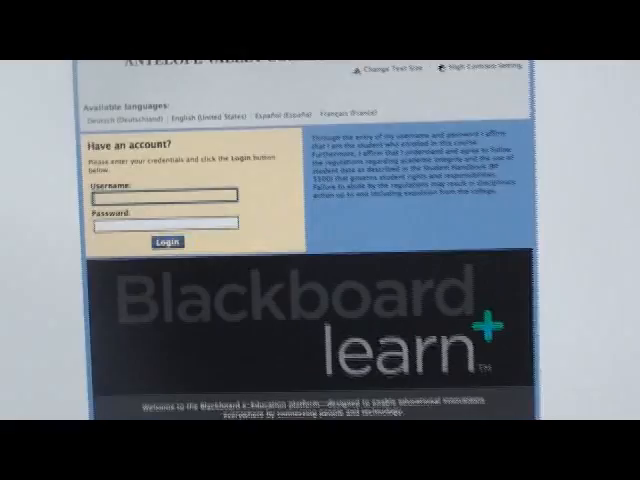
Step: Log into Blackboard Learn as 'lecheverri' with the password
{"action": "type", "text": "lecheverria"}
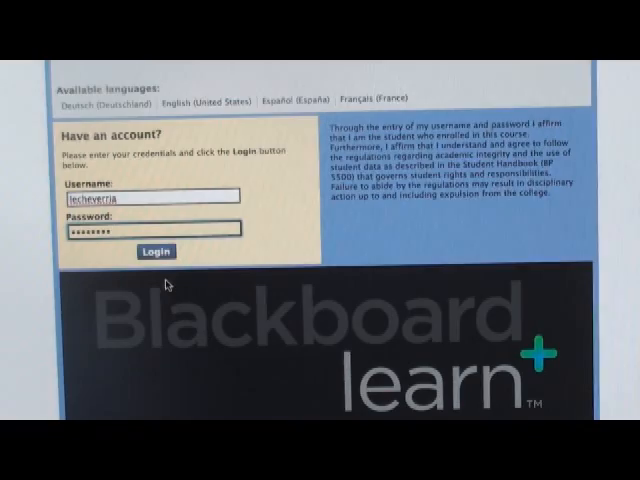
{"action": "left_click", "coordinate": [152, 252]}
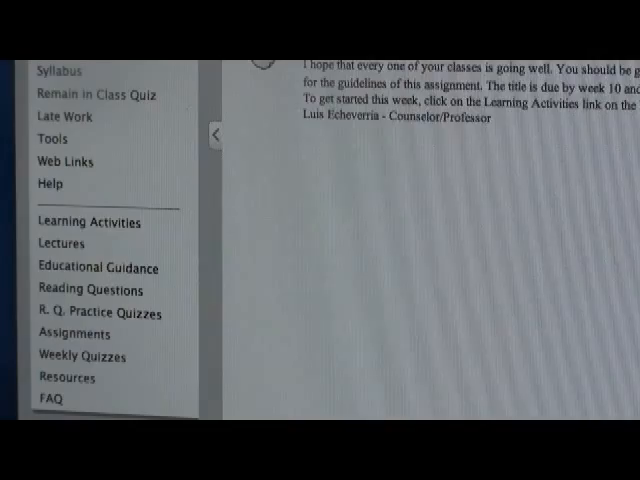
Step: Scroll down the course menu to reveal areas like Weekly Quizzes
{"action": "scroll", "scroll_direction": "down", "scroll_amount": 3}
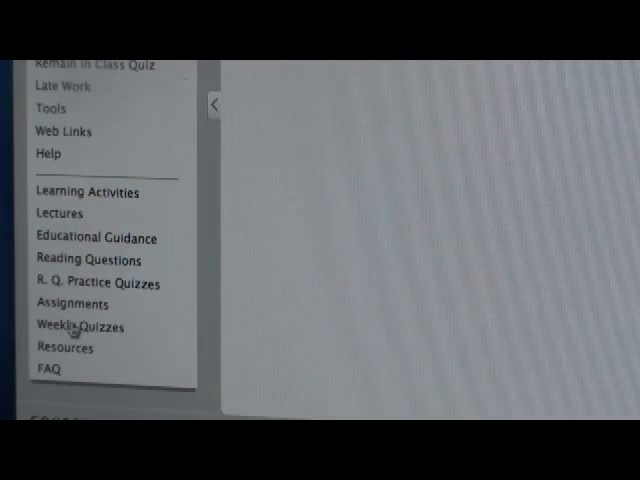
Step: Open Weekly Quizzes from the left course menu
{"action": "left_click", "coordinate": [77, 326]}
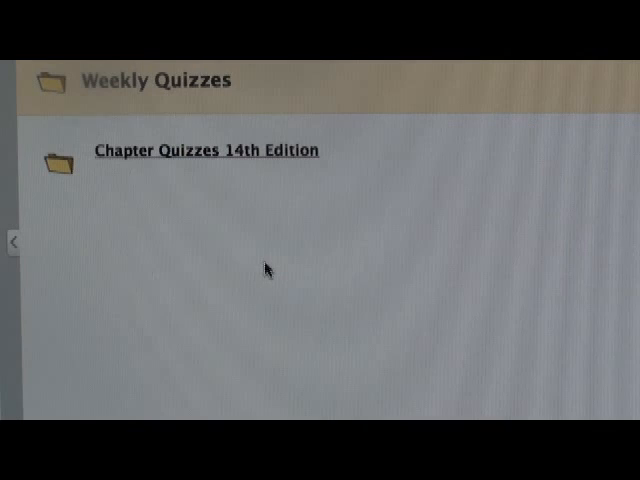
{"action": "mouse_move", "coordinate": [133, 280]}
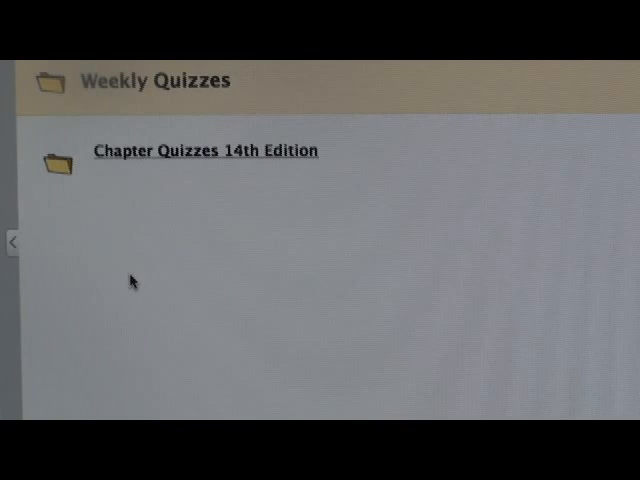
{"action": "mouse_move", "coordinate": [195, 155]}
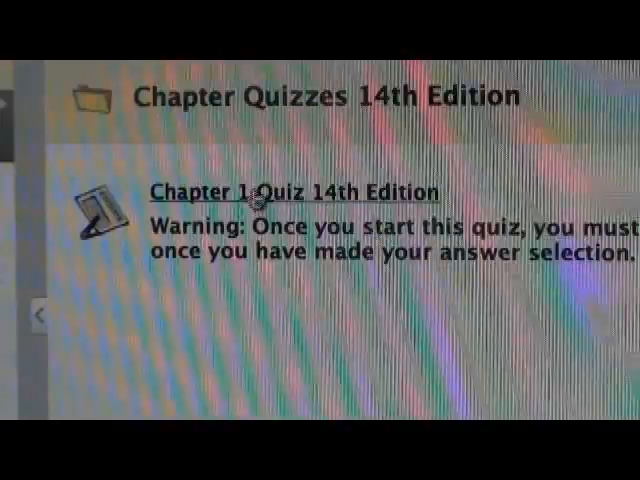
Step: Open the Chapter 1 Quiz 14th Edition link
{"action": "left_click", "coordinate": [296, 193]}
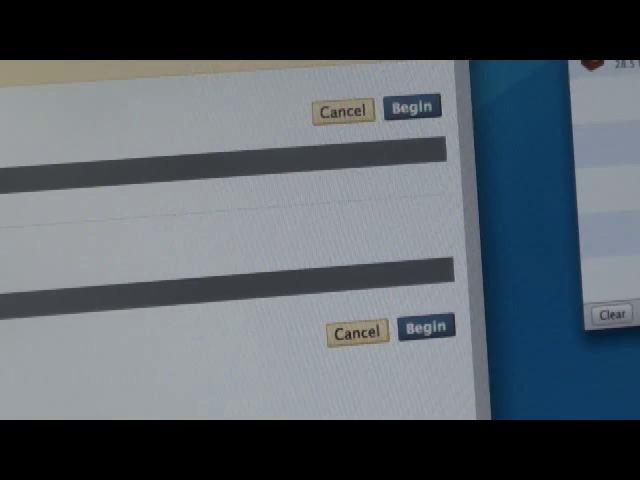
{"action": "left_click", "coordinate": [408, 108]}
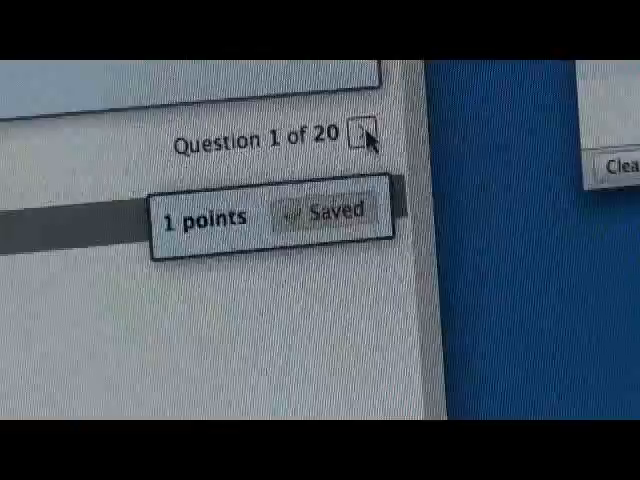
Step: Advance from the saved Question 1 to Question 2
{"action": "left_click", "coordinate": [360, 139]}
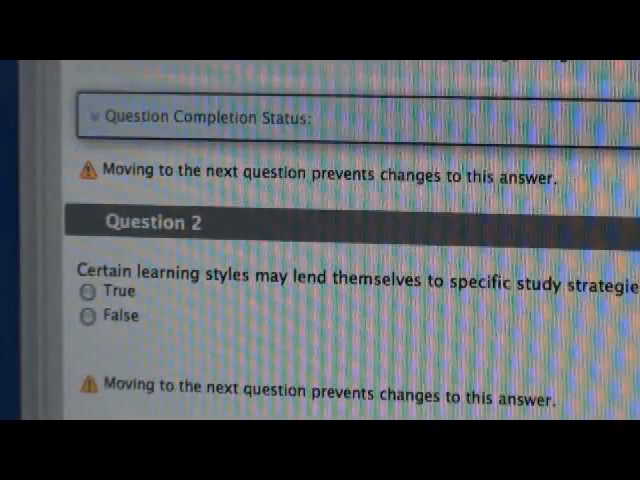
Step: Scroll down to view the true/false learning styles question
{"action": "scroll", "scroll_direction": "down", "scroll_amount": 3}
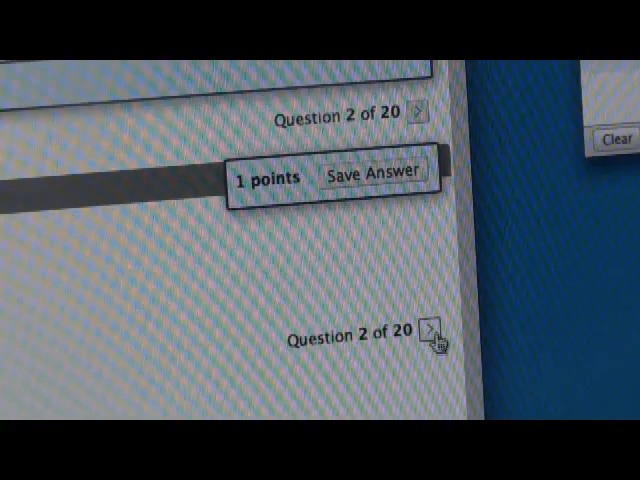